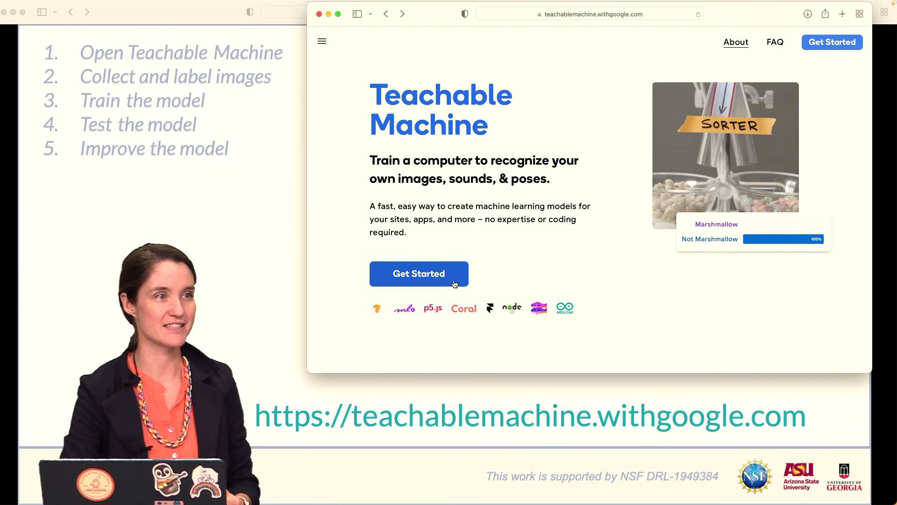
Start Teachable Machine and create a new Image Project.
{"action": "left_click", "coordinate": [418, 274]}
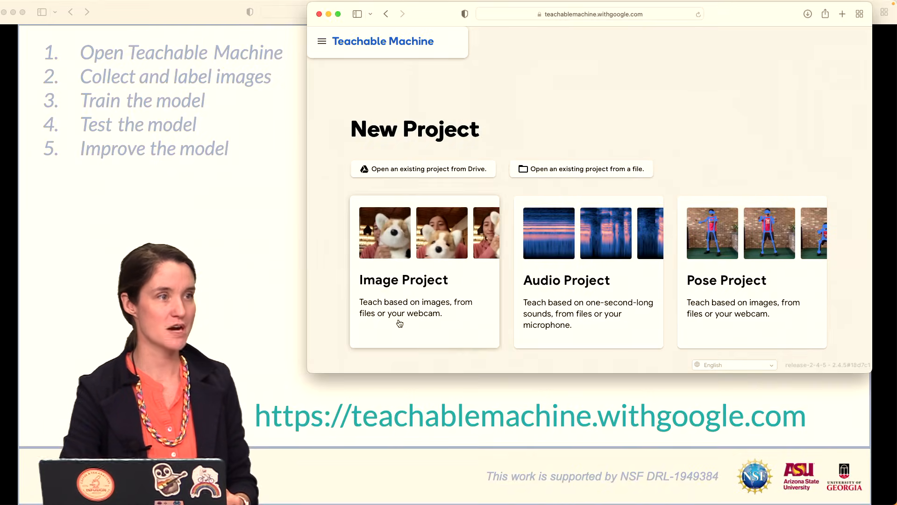
{"action": "left_click", "coordinate": [404, 280]}
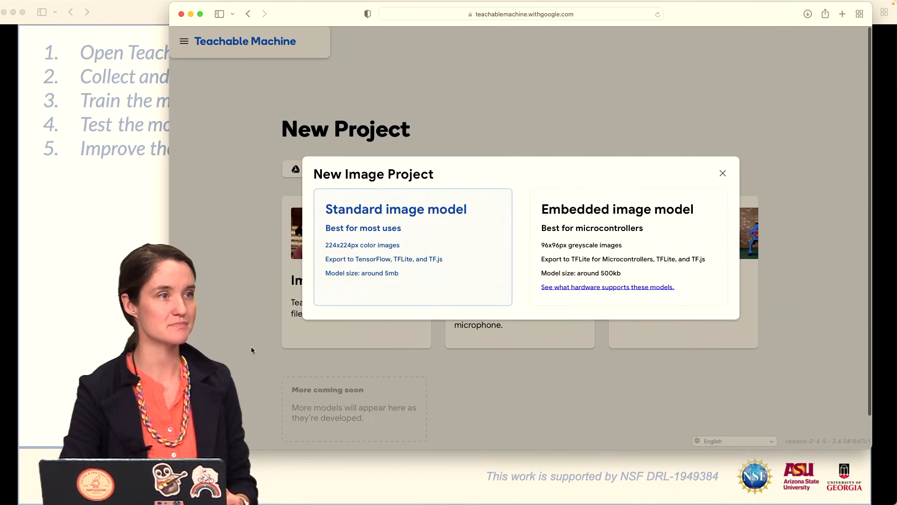
Choose the Standard image model to create a project with two empty classes.
{"action": "left_click", "coordinate": [395, 209]}
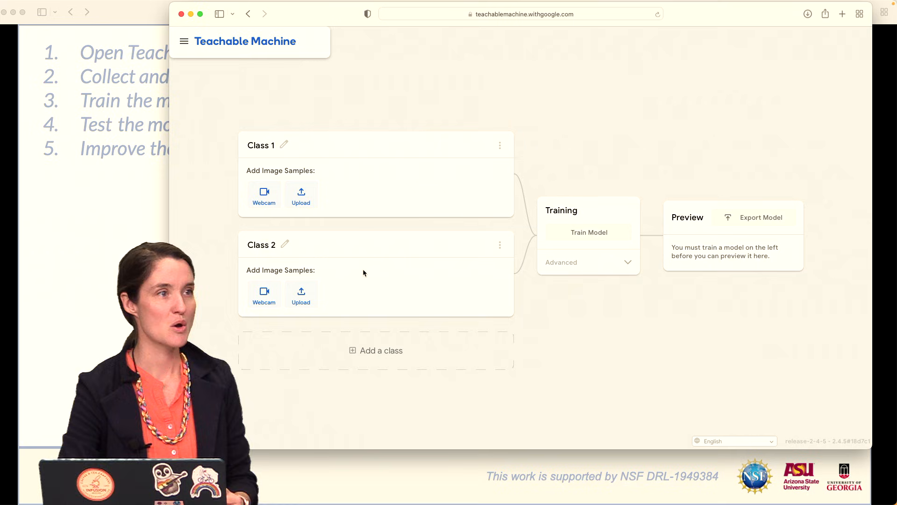
{"action": "mouse_move", "coordinate": [173, 187]}
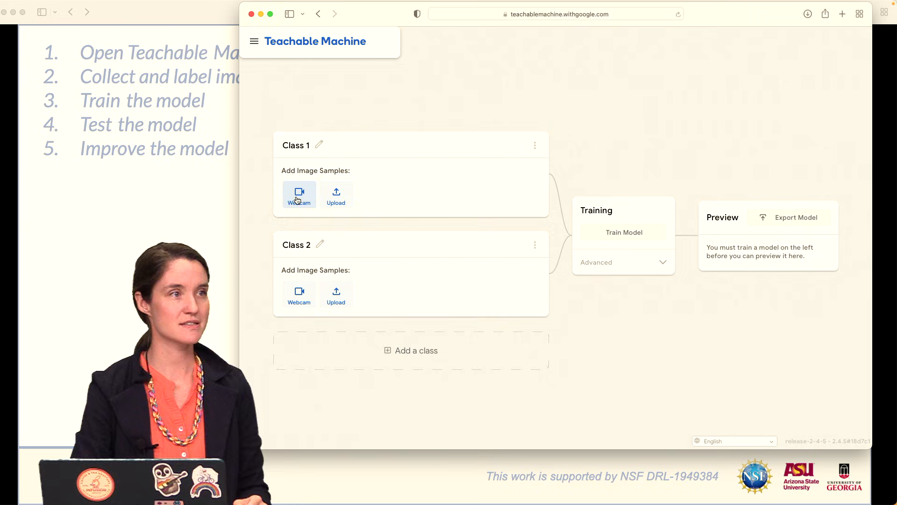
Enable the webcam for Class 1 and record 141 unmasked samples over several holds.
{"action": "left_click", "coordinate": [299, 193]}
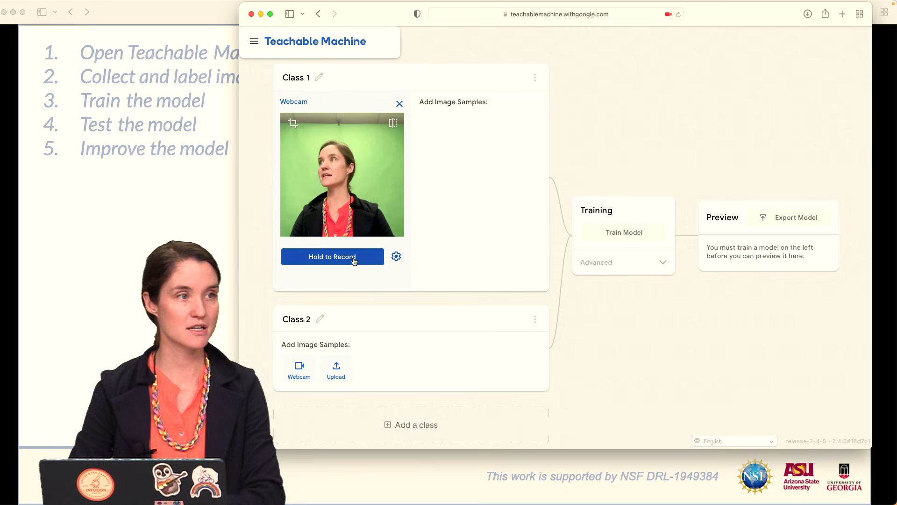
{"action": "left_click", "coordinate": [332, 256]}
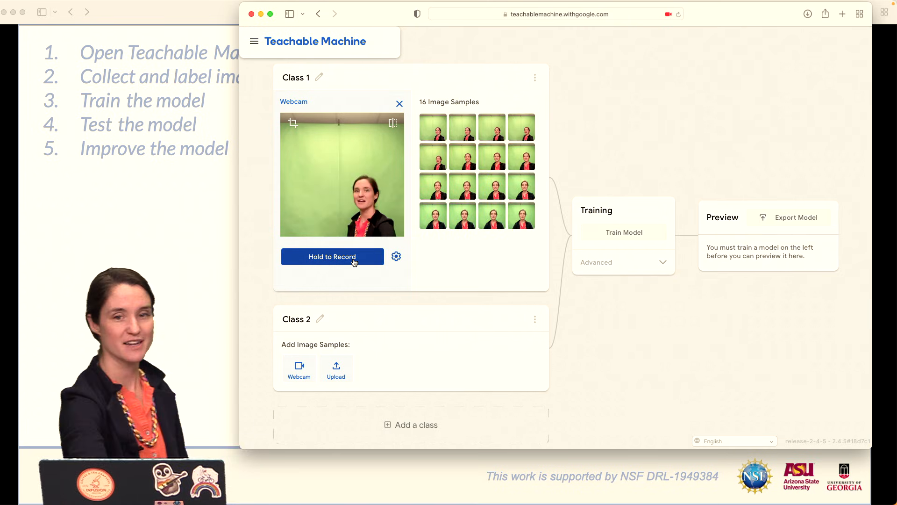
{"action": "left_click", "coordinate": [332, 256]}
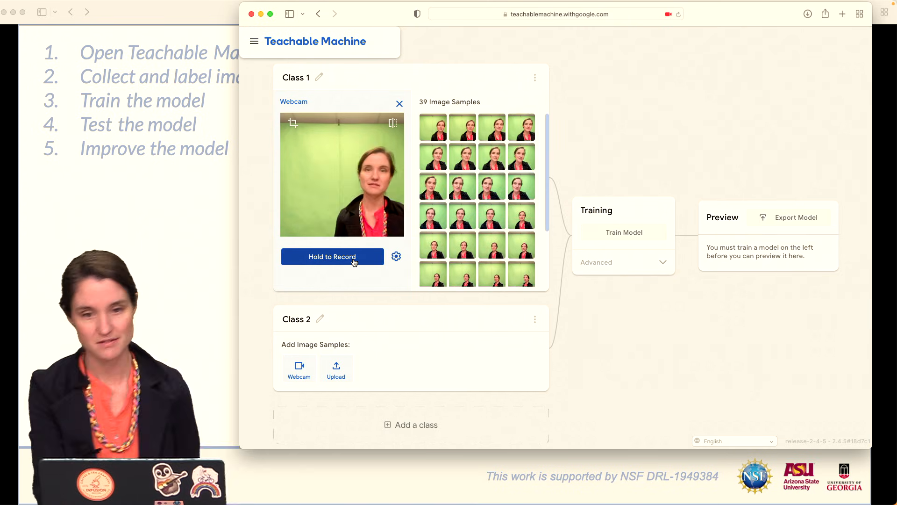
{"action": "left_click", "coordinate": [332, 257]}
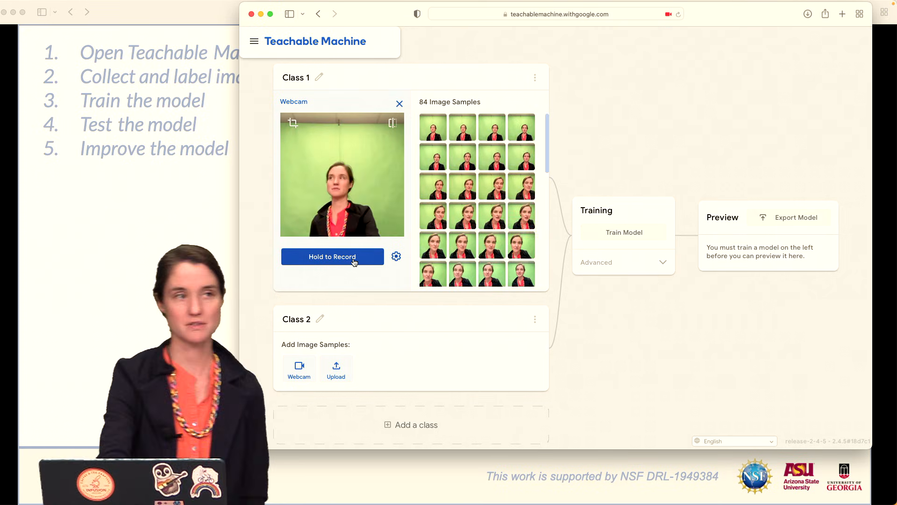
{"action": "left_click", "coordinate": [332, 256]}
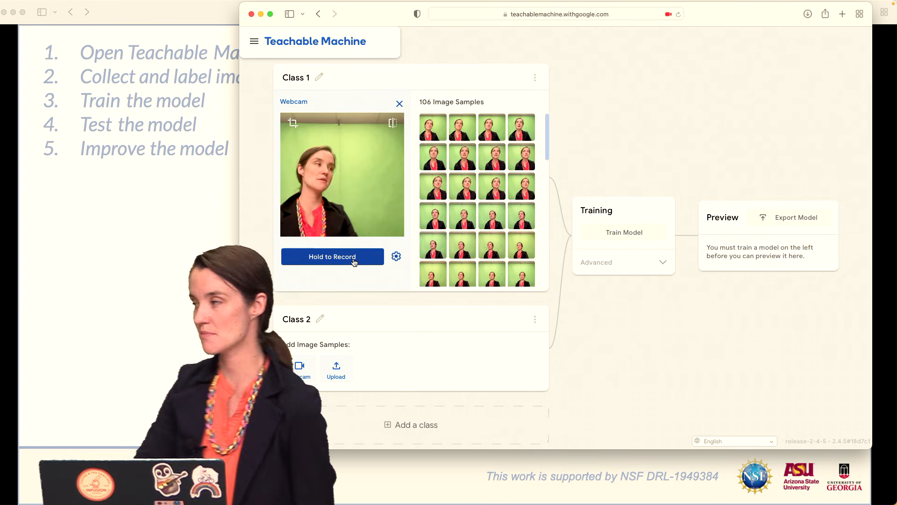
{"action": "left_click", "coordinate": [332, 256]}
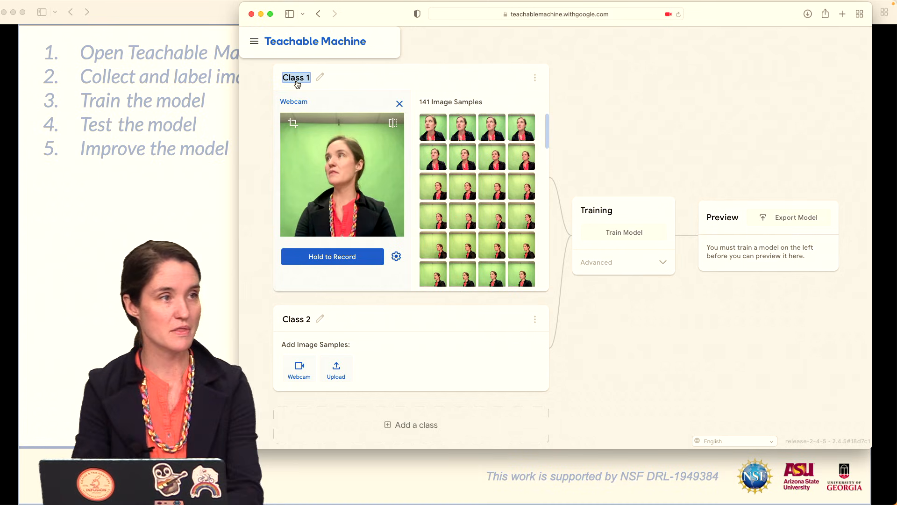
Name the classes 'me without a mask' and 'me with a mask'.
{"action": "type", "text": "me without a mask"}
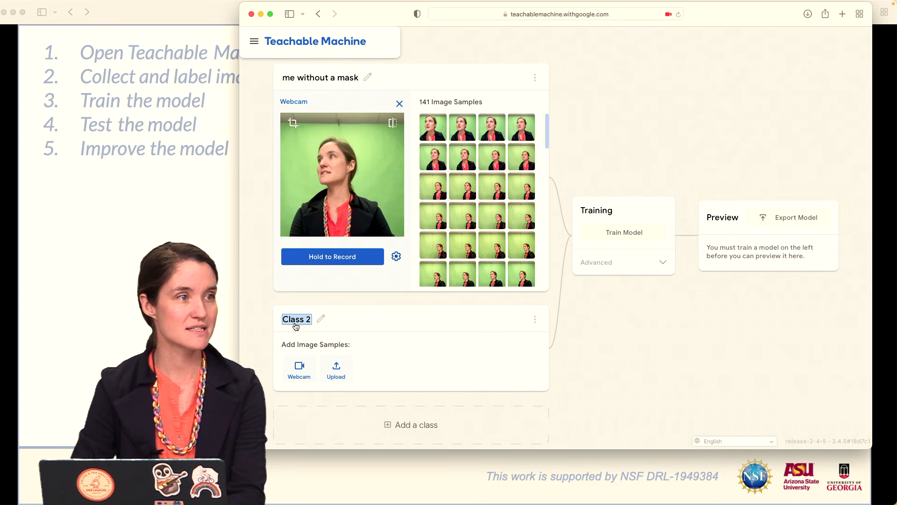
{"action": "type", "text": "w"}
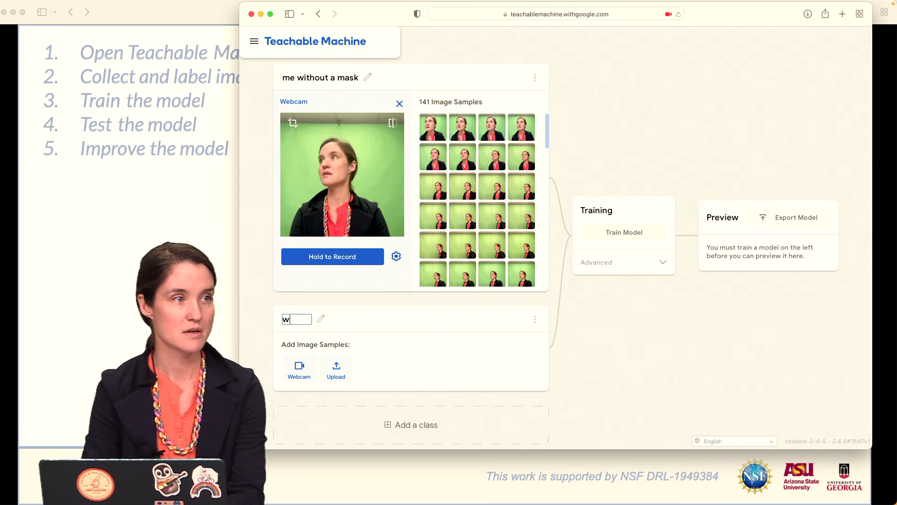
{"action": "type", "text": "me with a mask"}
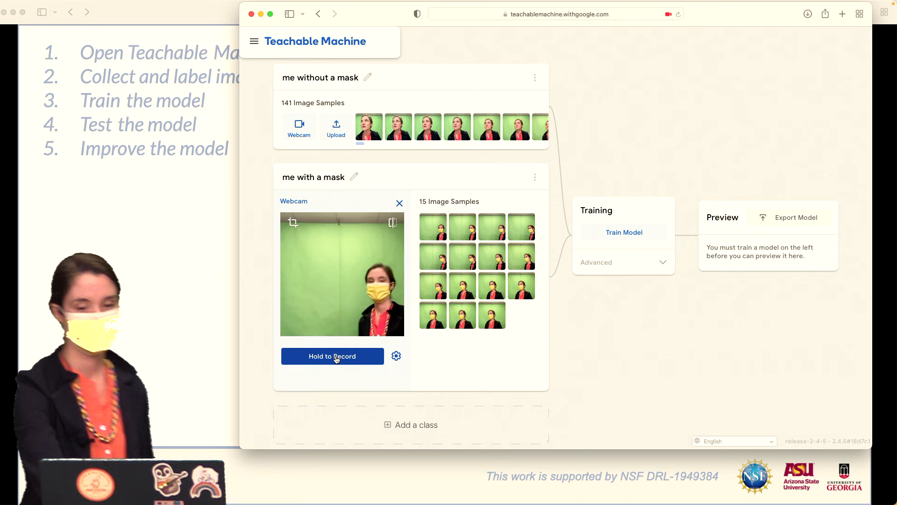
Record masked webcam samples until 'me with a mask' holds 107 images.
{"action": "left_click", "coordinate": [331, 356]}
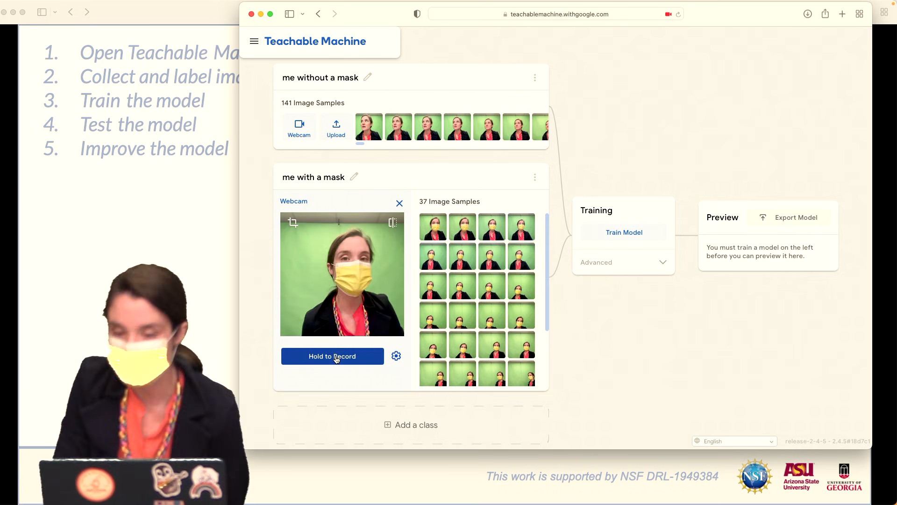
{"action": "left_click", "coordinate": [331, 356]}
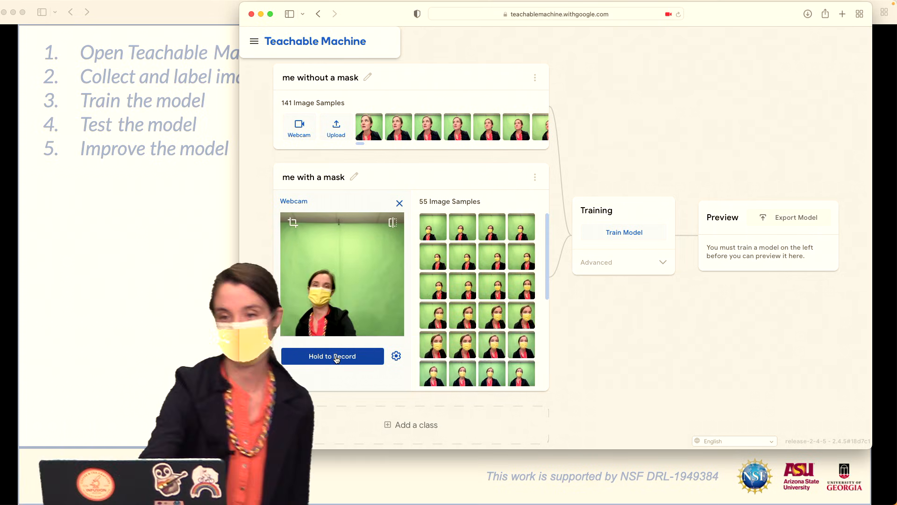
{"action": "left_click", "coordinate": [332, 356]}
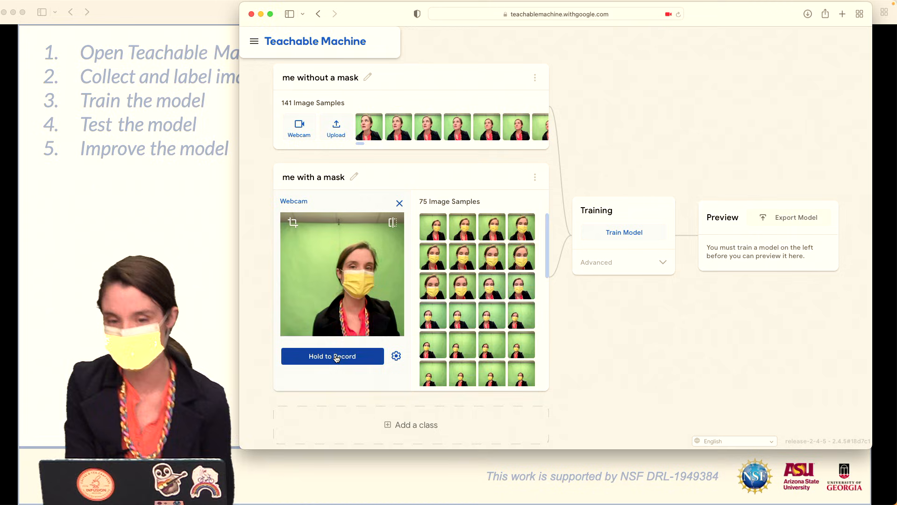
{"action": "left_click", "coordinate": [331, 356]}
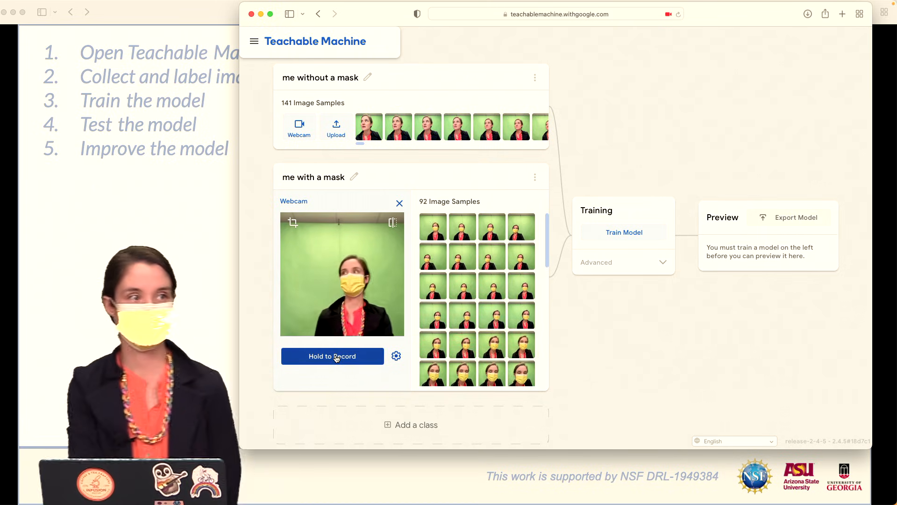
{"action": "left_click", "coordinate": [331, 356]}
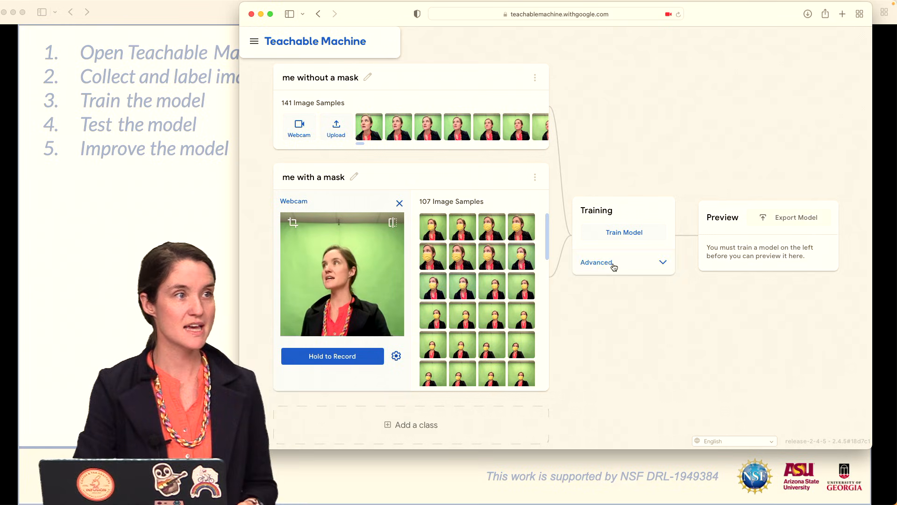
{"action": "left_click", "coordinate": [624, 232]}
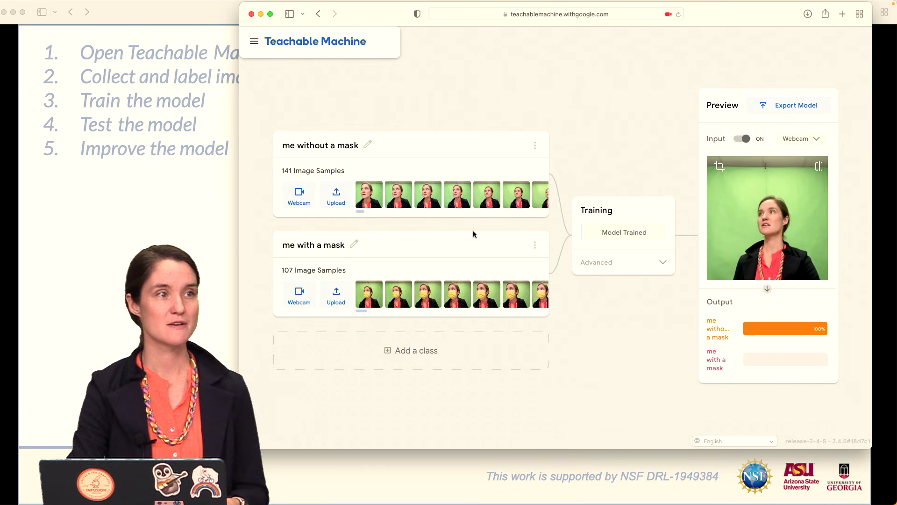
View one 'me without a mask' sample, close it, and reopen webcam capture.
{"action": "left_click", "coordinate": [368, 194]}
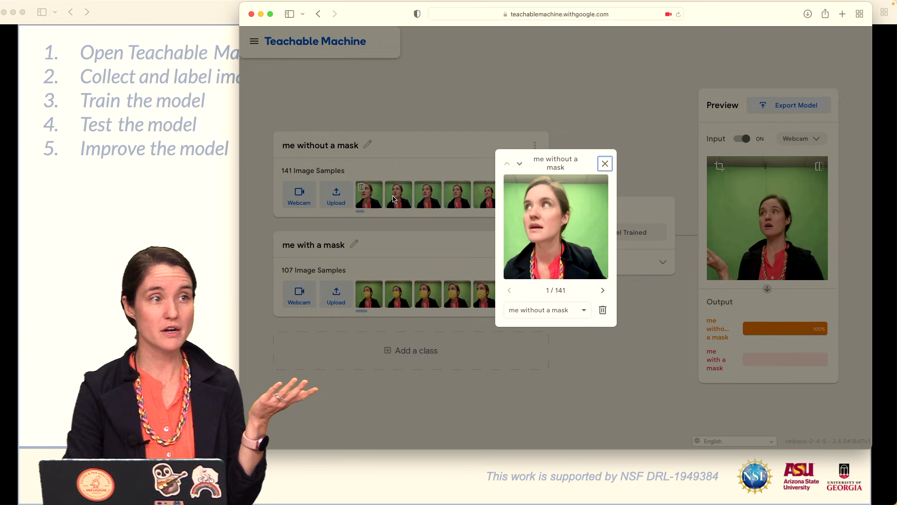
{"action": "left_click", "coordinate": [604, 164]}
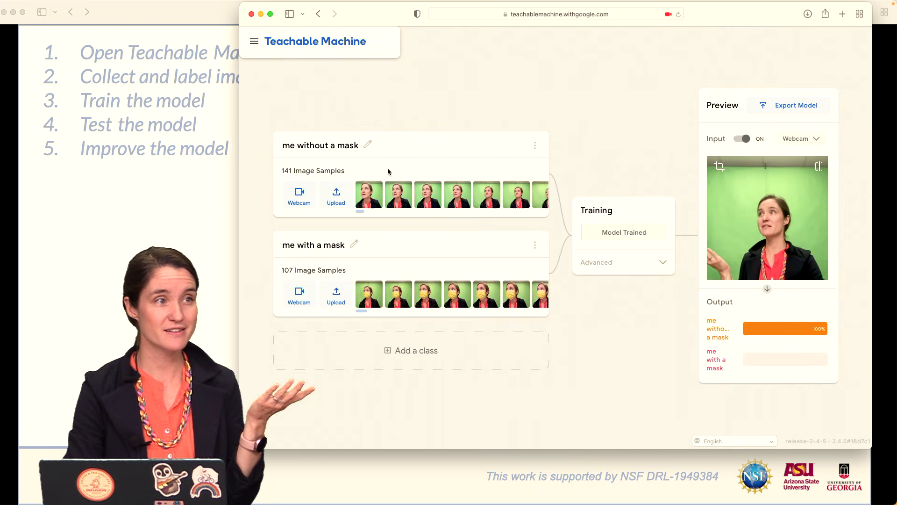
{"action": "left_click", "coordinate": [298, 191]}
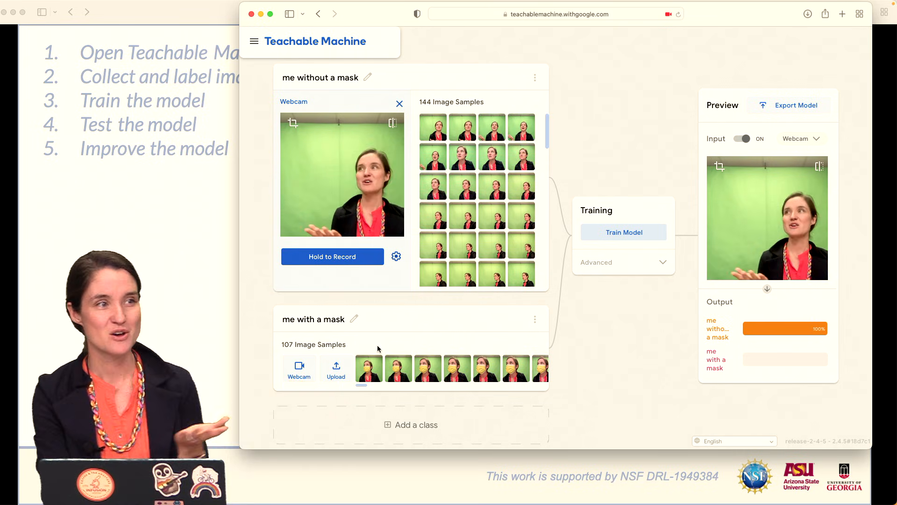
Add an empty 'Class 3' and select its name for renaming.
{"action": "left_click", "coordinate": [411, 424]}
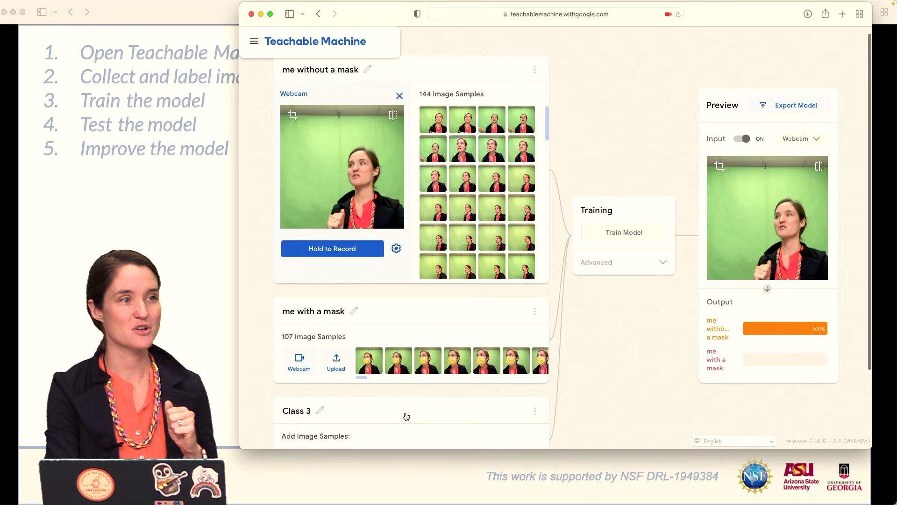
{"action": "scroll", "scroll_direction": "down", "scroll_amount": 3}
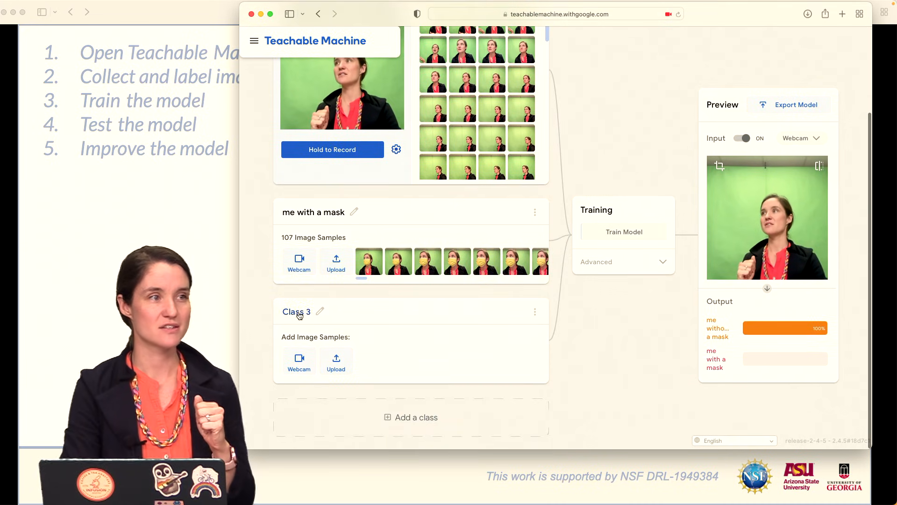
{"action": "double_click", "coordinate": [296, 311]}
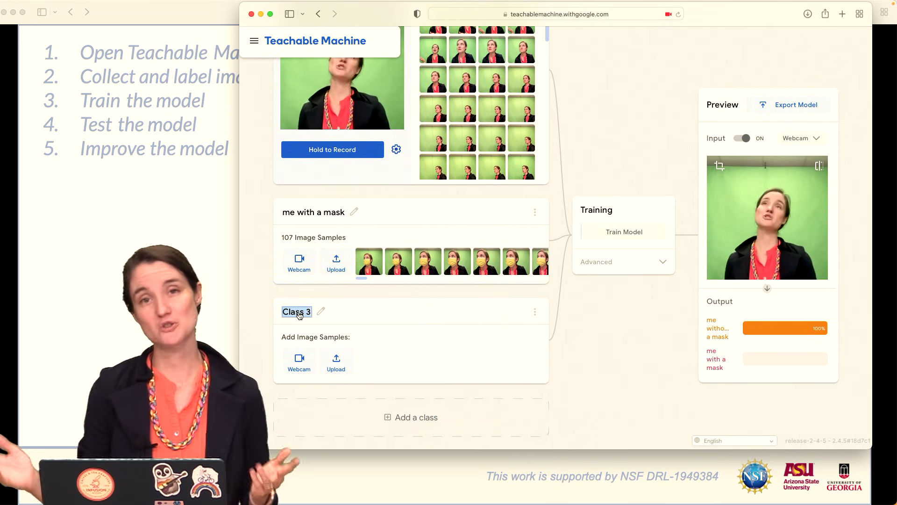